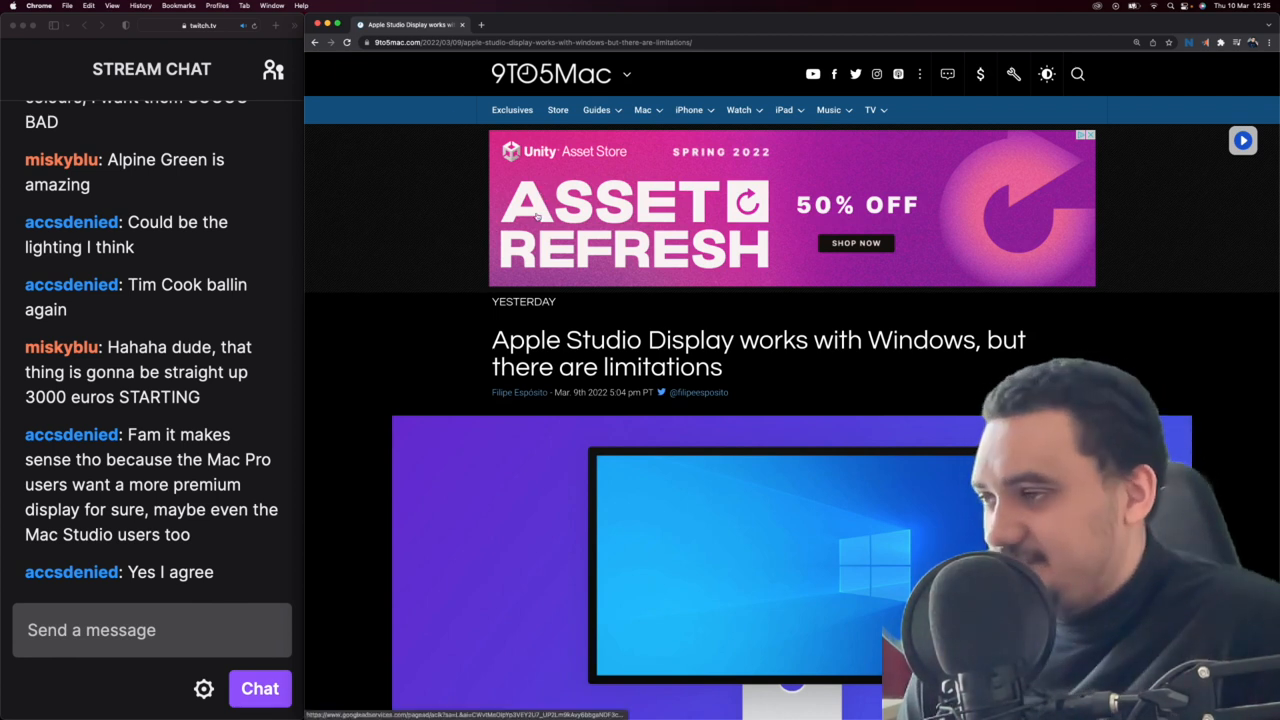
# Skim down the Apple Studio Display article and return to its headline.
pyautogui.scroll(-3)
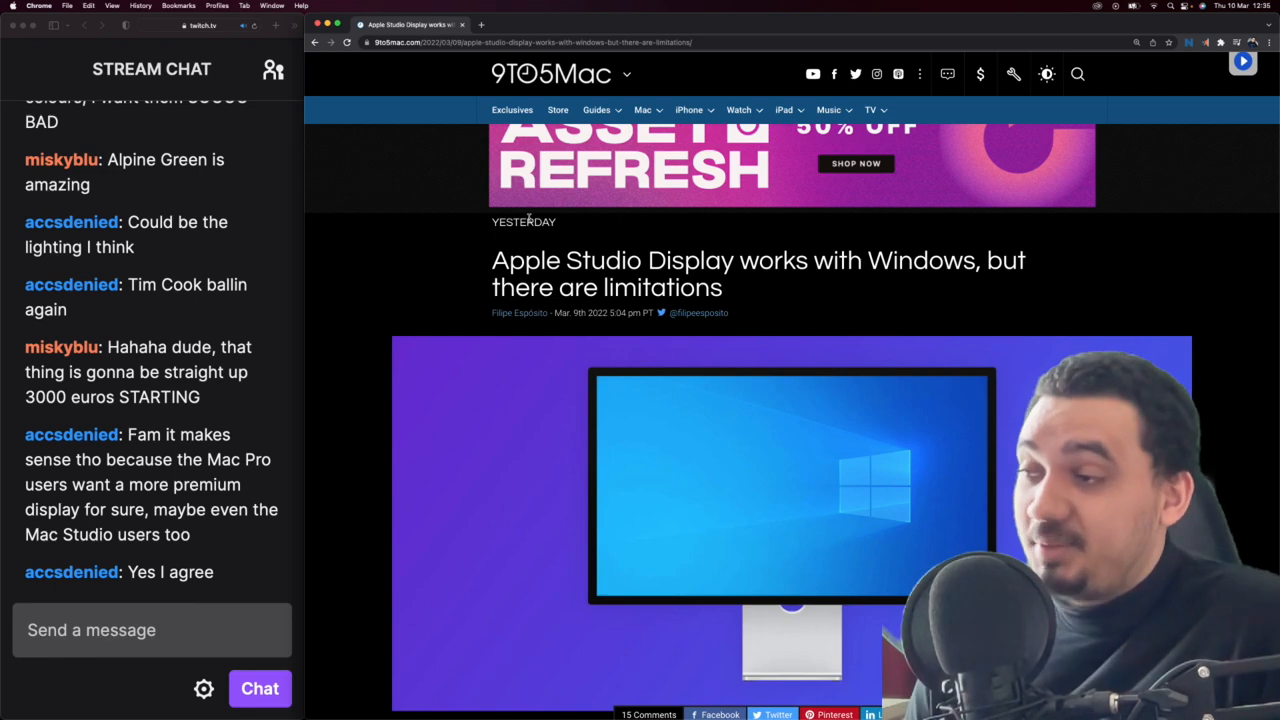
pyautogui.scroll(-3)
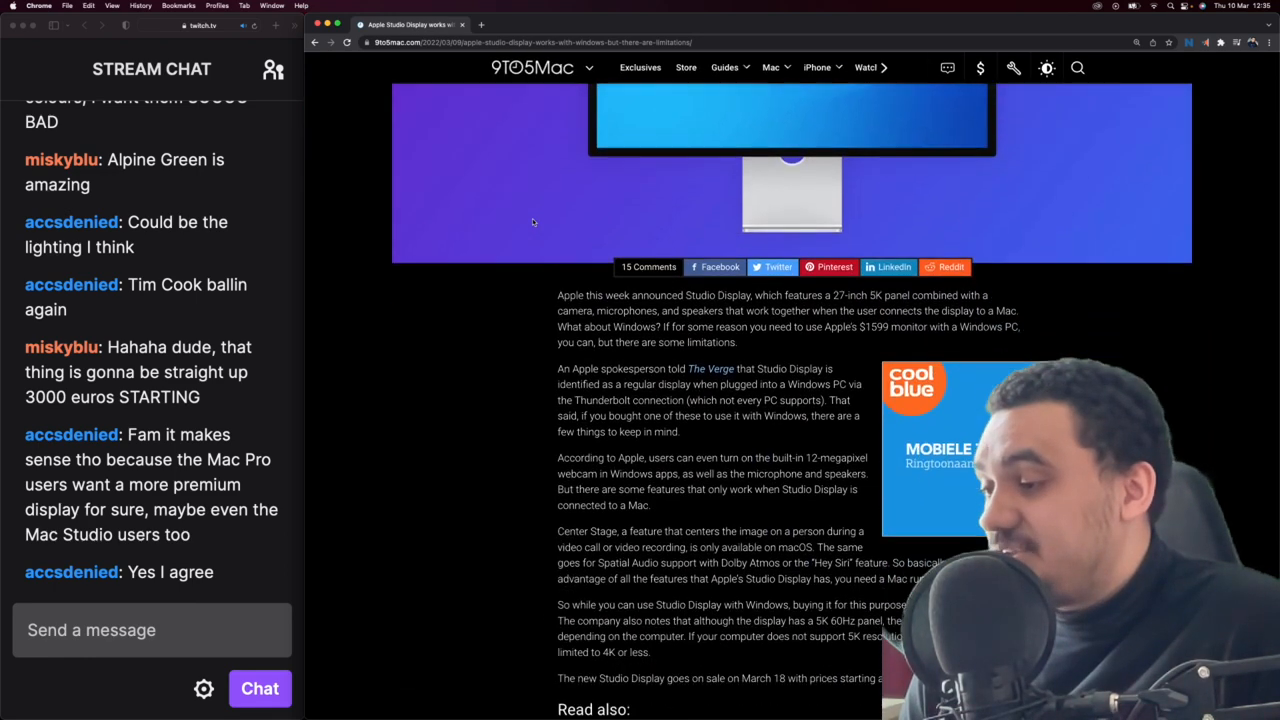
pyautogui.scroll(3)
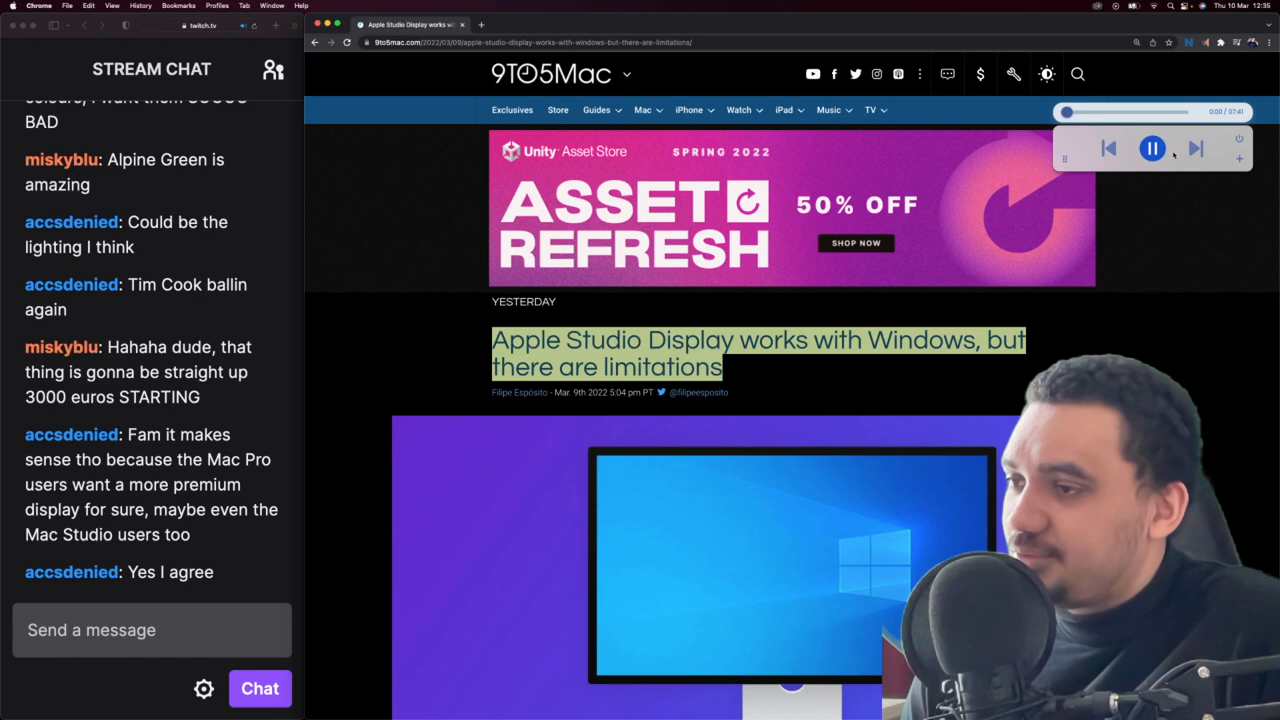
# Start the read-aloud on the headline and follow it into the article body.
pyautogui.doubleClick(836, 340)
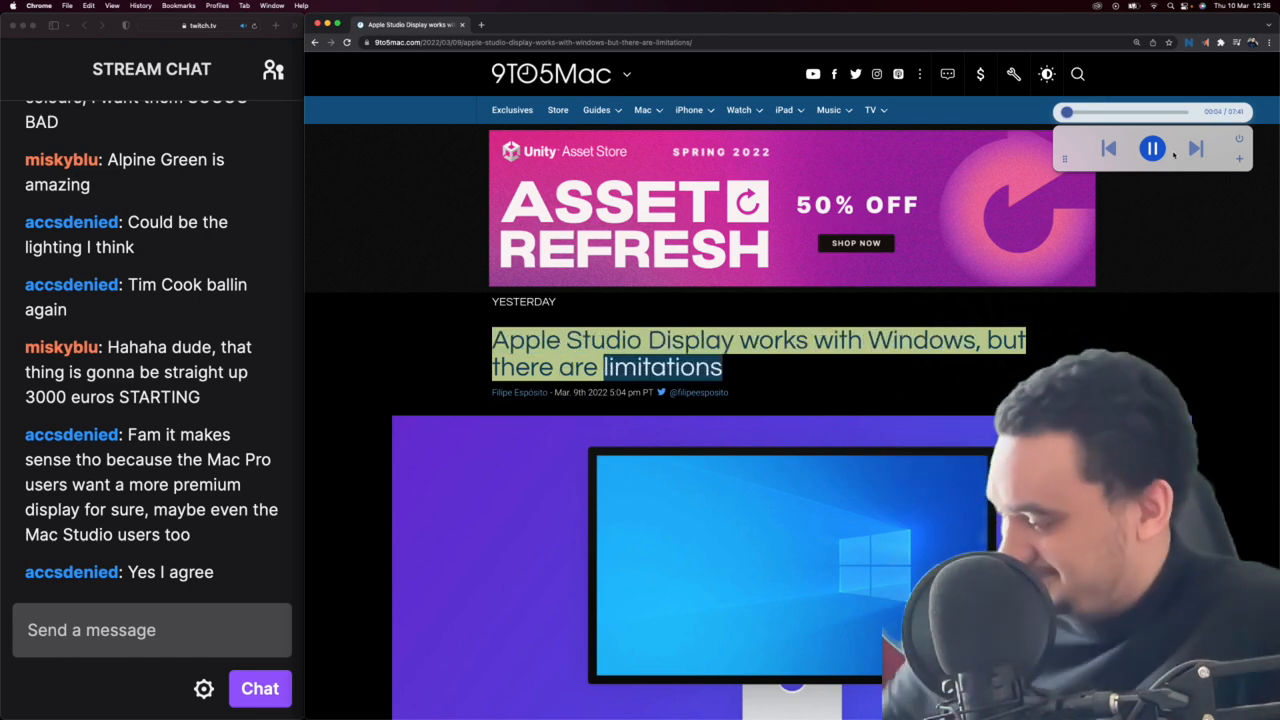
pyautogui.scroll(-3)
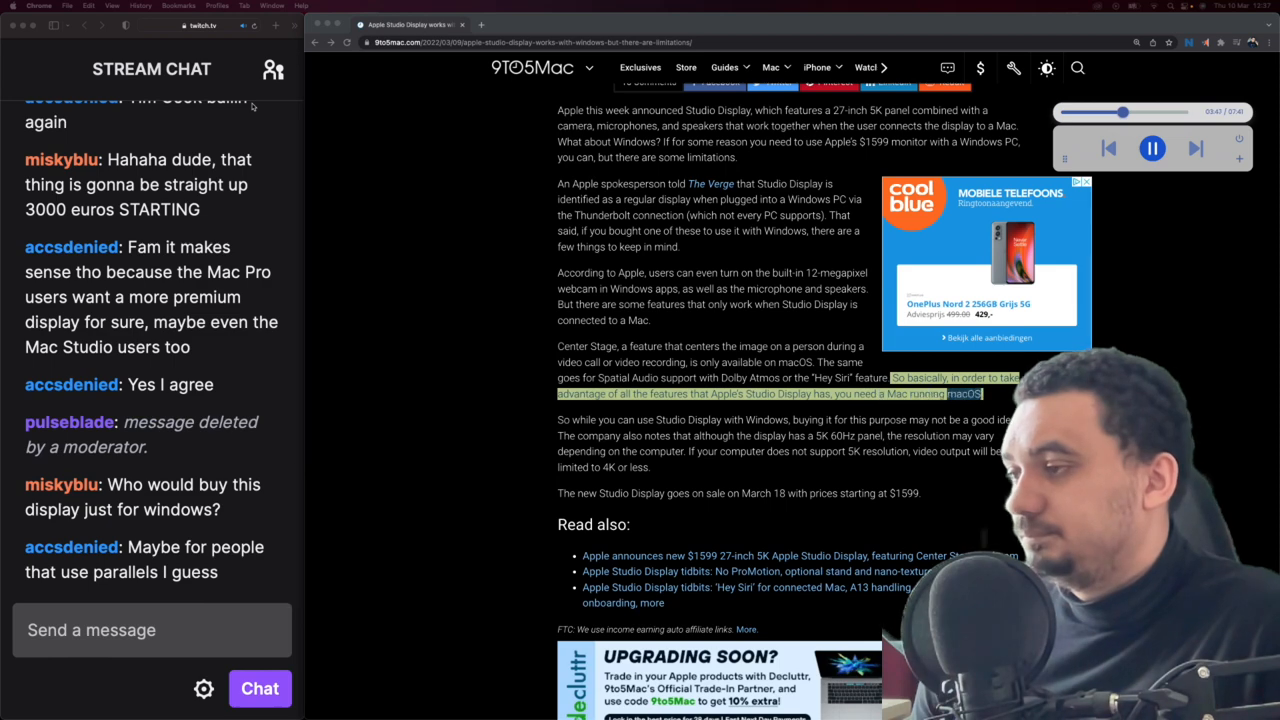
# Follow the reader past the resolution and release-date paragraphs to the Read also links, then pause playback.
pyautogui.scroll(-3)
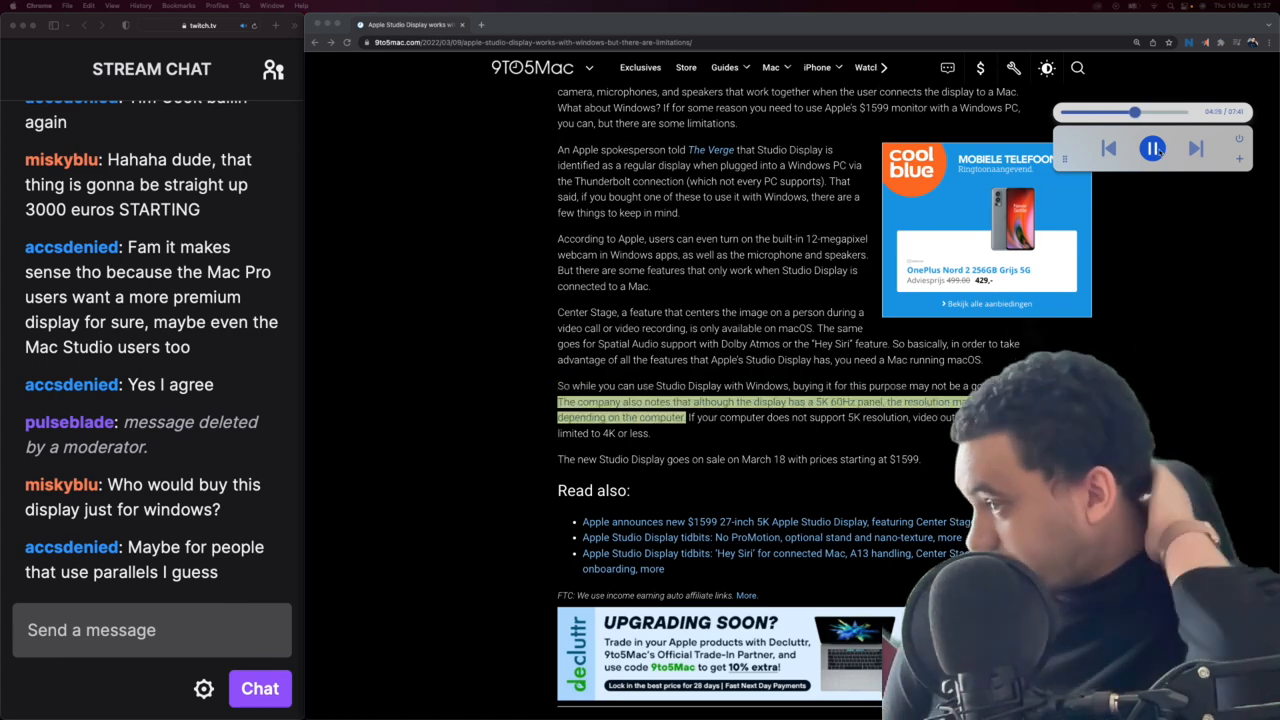
pyautogui.scroll(-3)
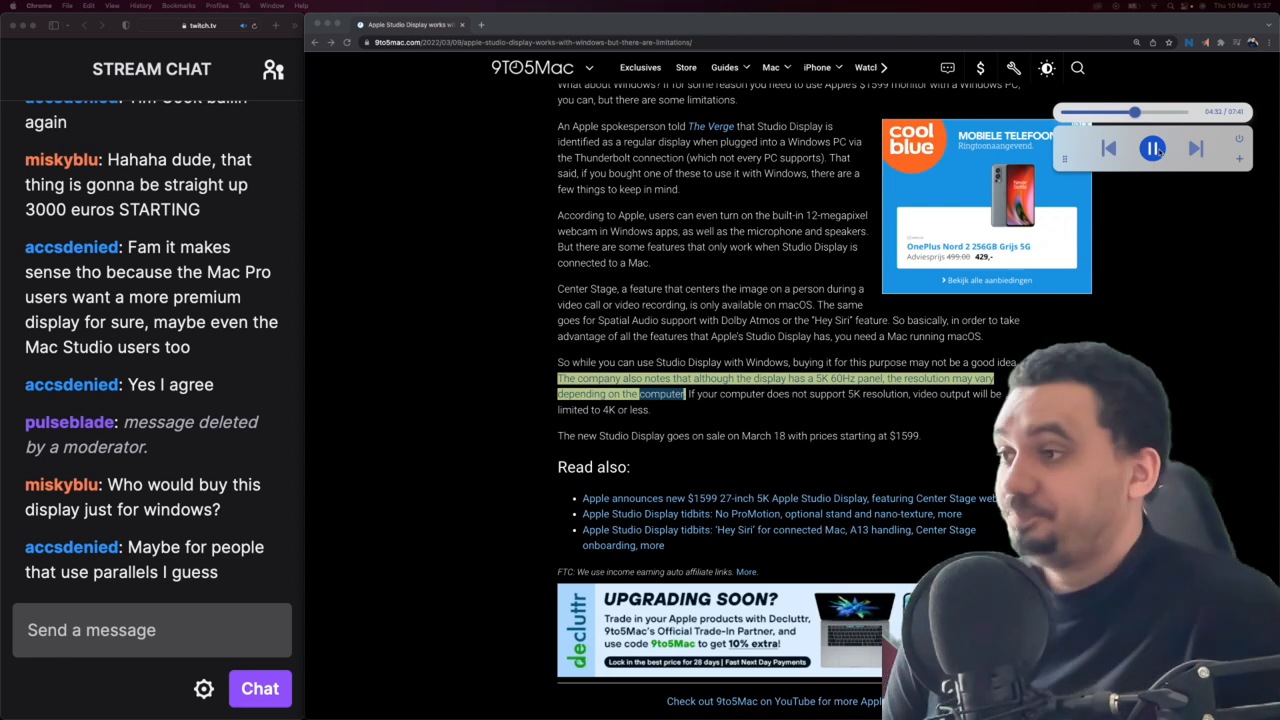
pyautogui.scroll(-3)
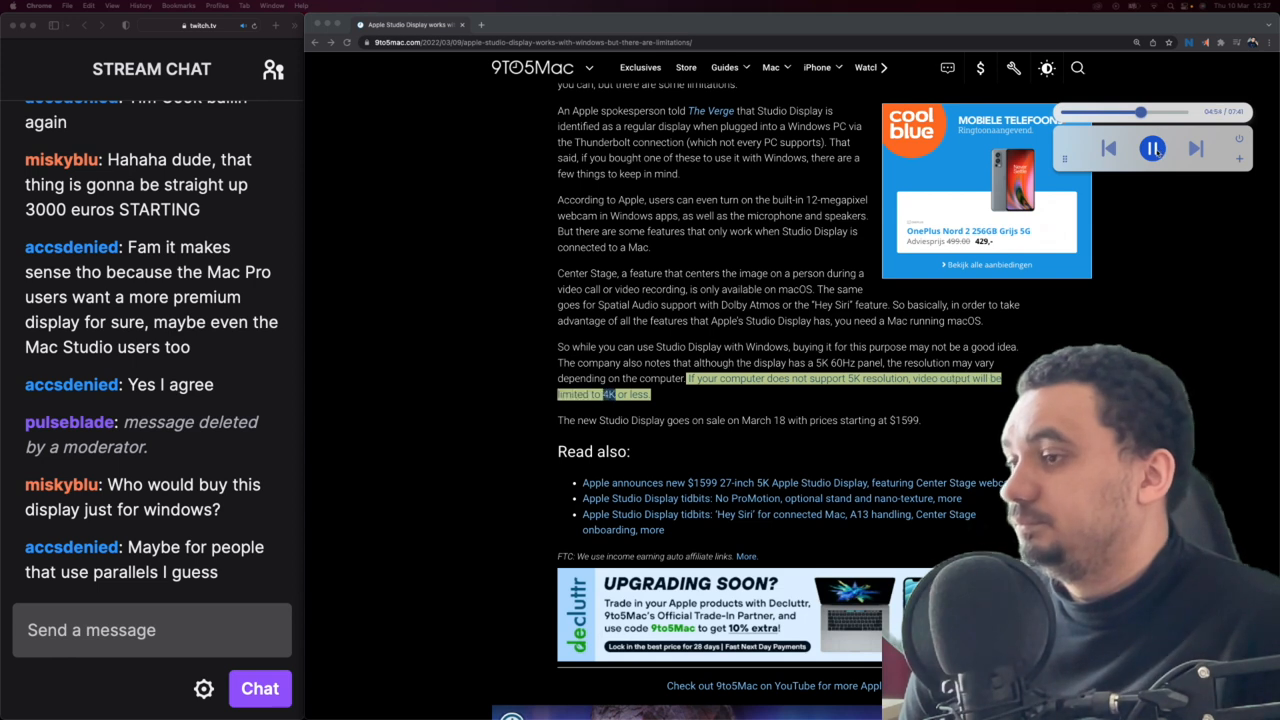
pyautogui.scroll(-3)
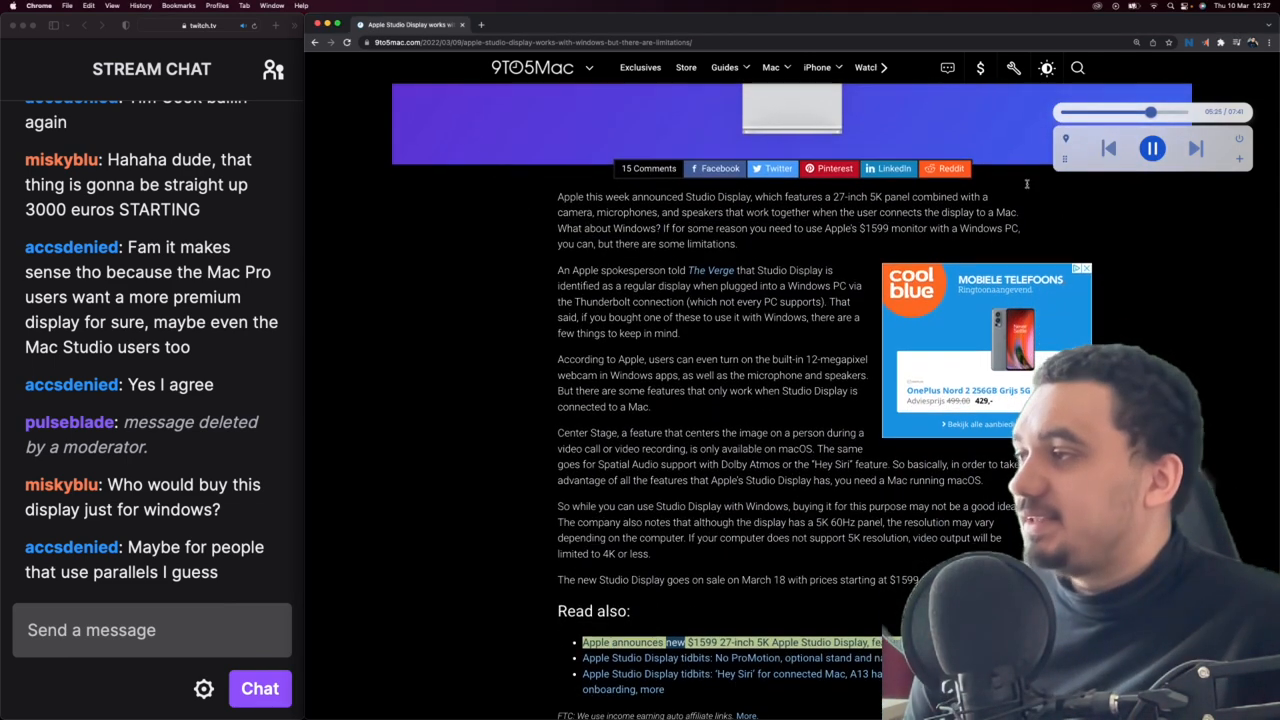
pyautogui.click(1152, 148)
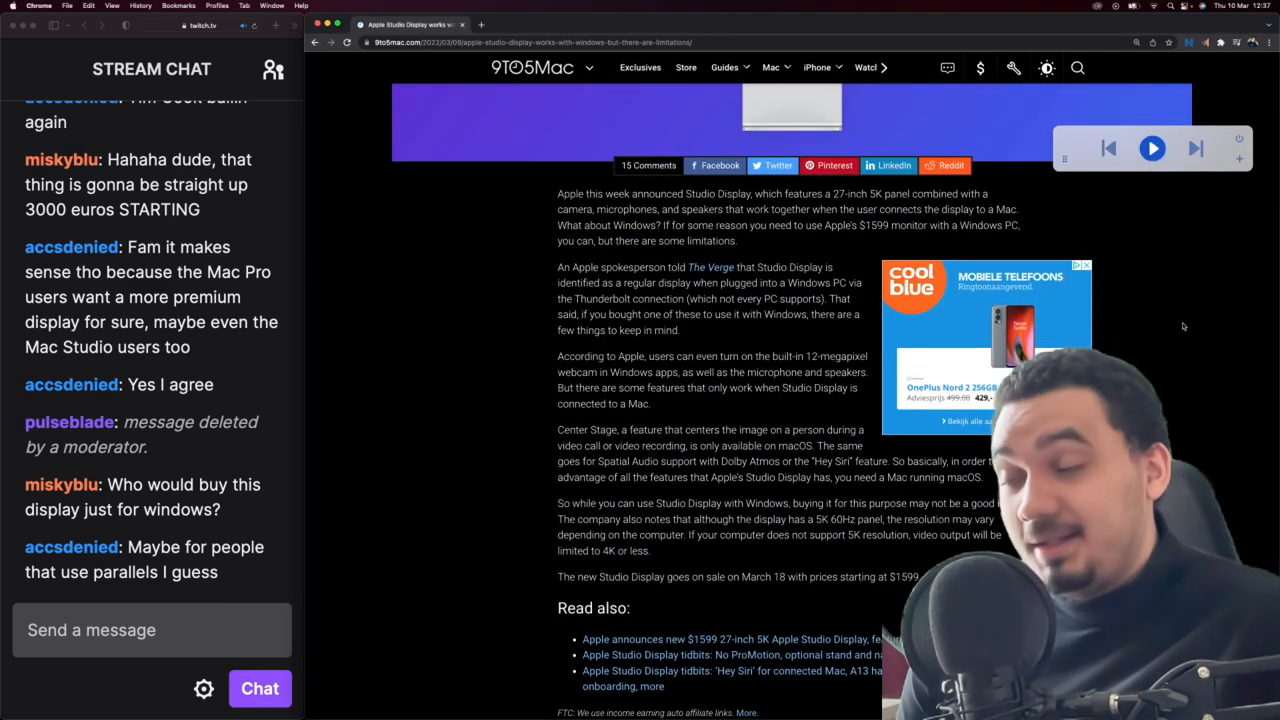